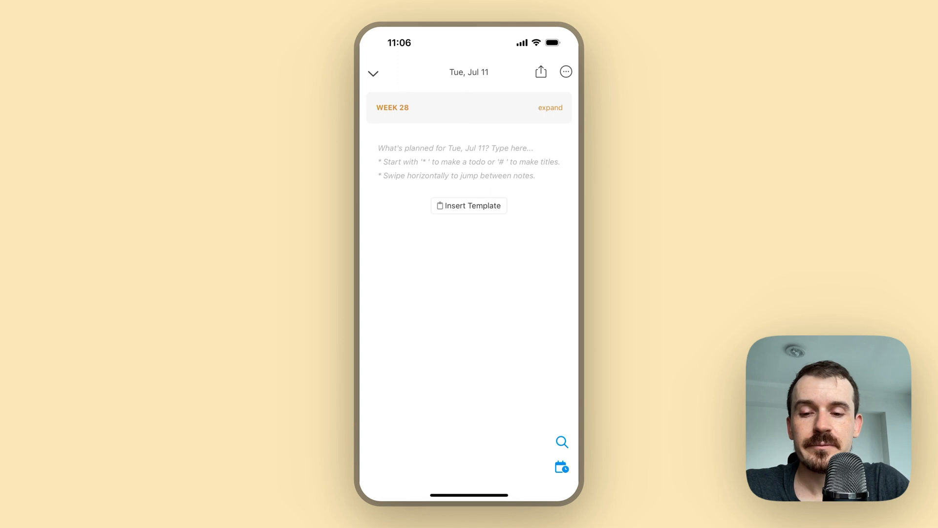
Begin a Transcribe voice recording from the AI menu in the empty Tue, Jul 11 note
left_click(454, 148)
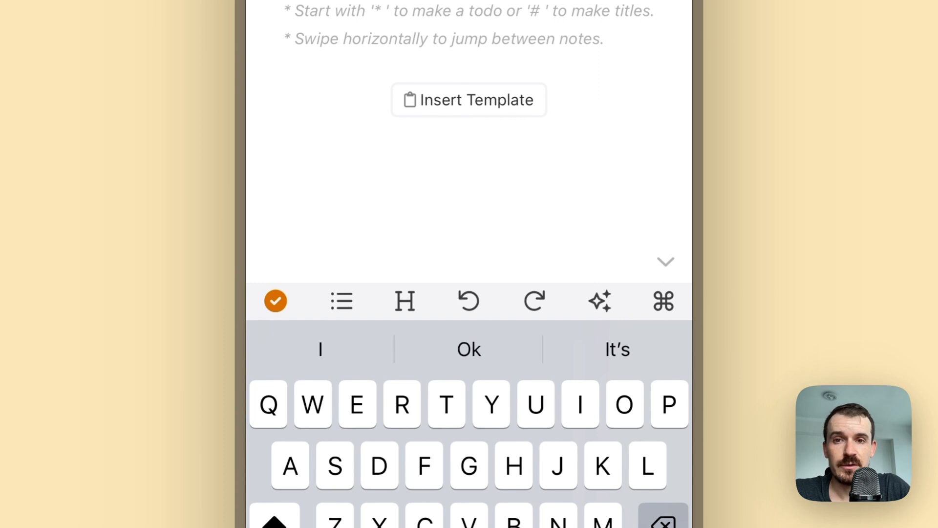
left_click(600, 301)
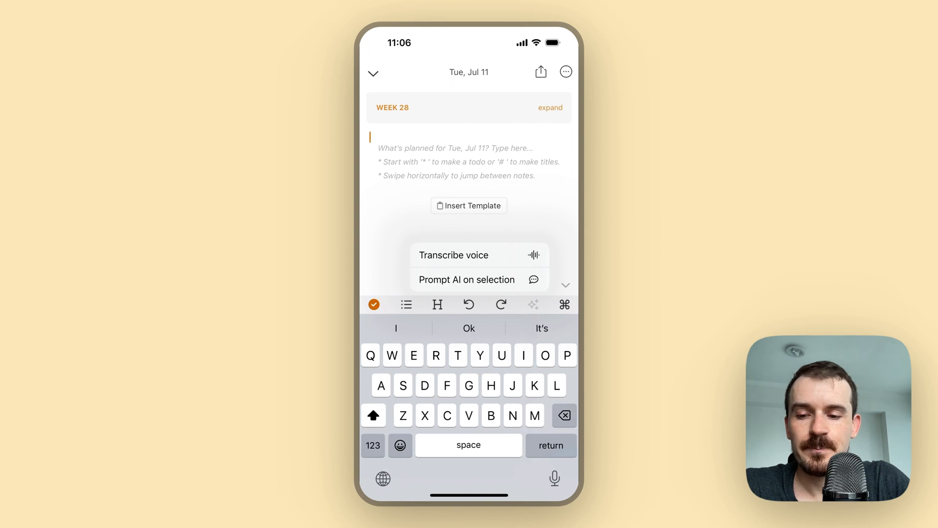
left_click(453, 255)
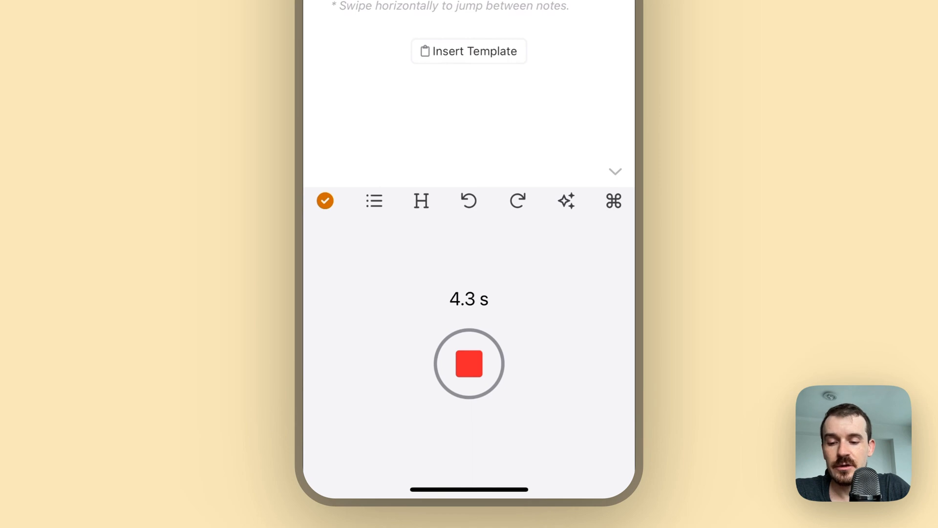
Stop the recording and insert the sentence about releasing artificial intelligence as plain text
left_click(468, 364)
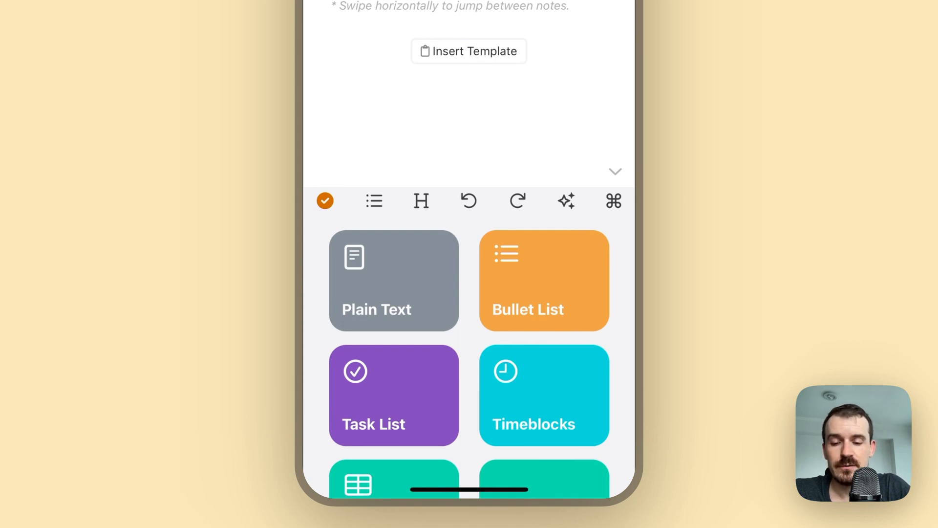
scroll("down", 3)
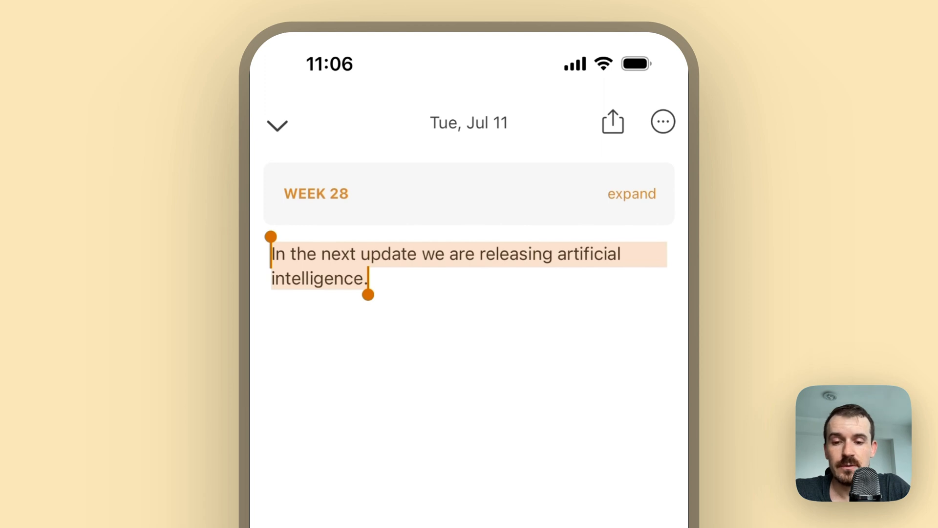
Dictate a grocery task list below the sentence: tomatoes, potatoes, garlic and meat
left_click(367, 278)
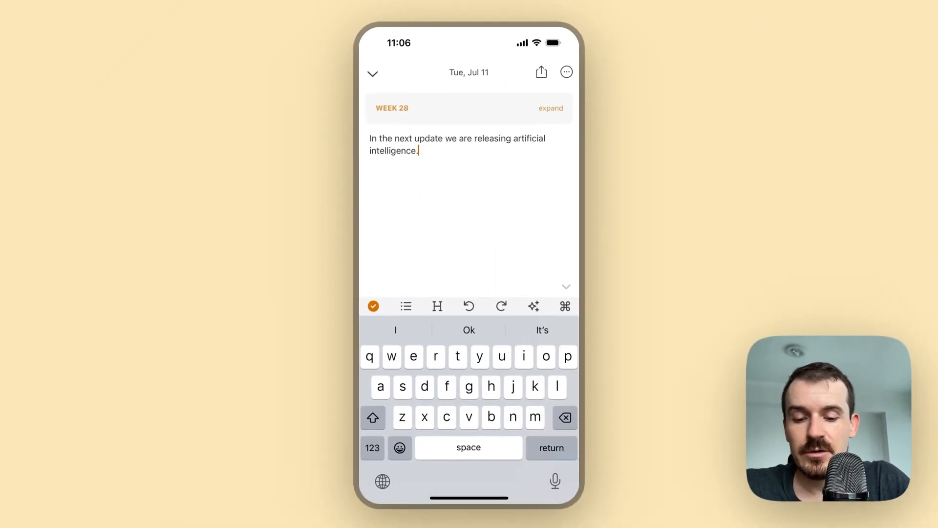
key("return")
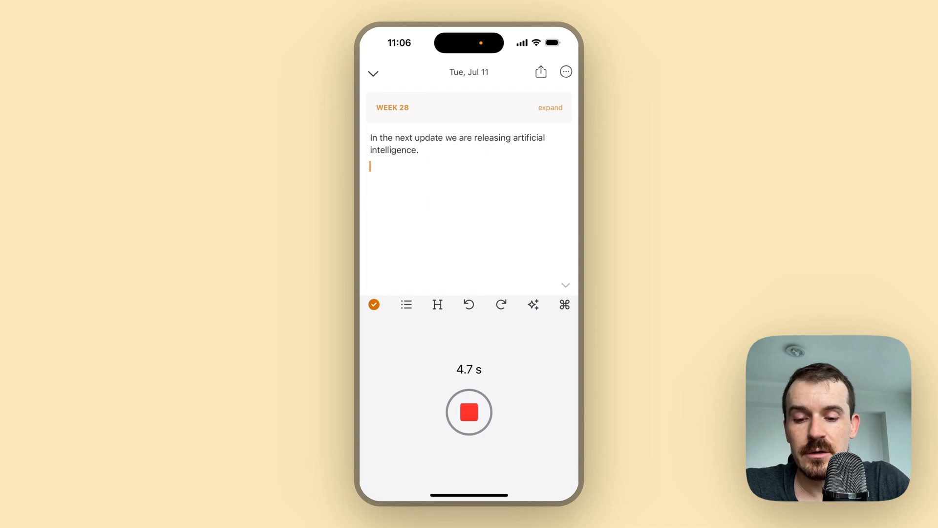
left_click(470, 412)
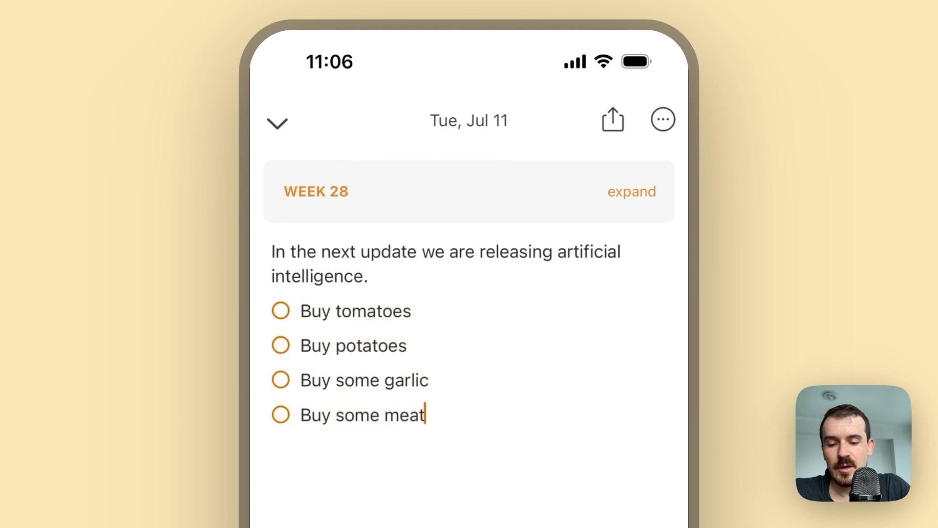
key("enter")
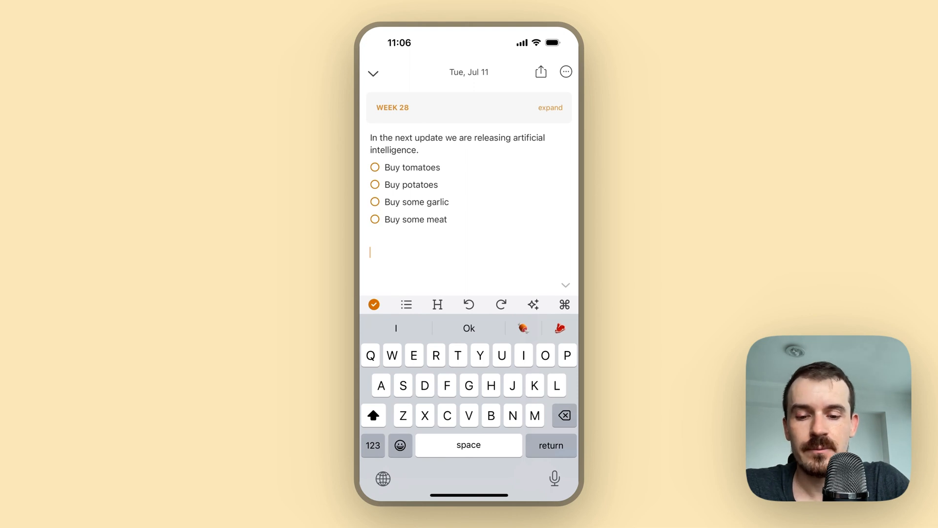
Dictate timeblocks from 8:00 to 12:30: reply to emails, gym, main tasks, lunch
left_click(533, 304)
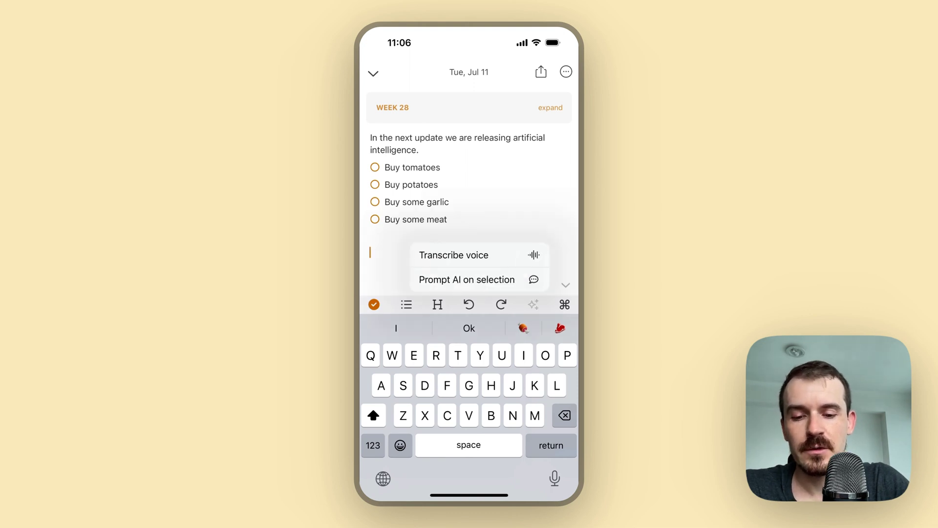
left_click(453, 256)
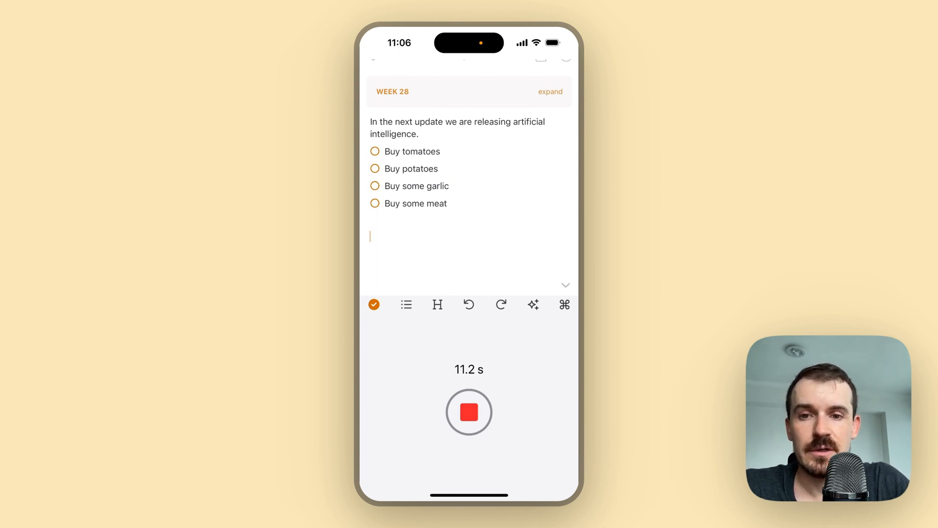
left_click(469, 412)
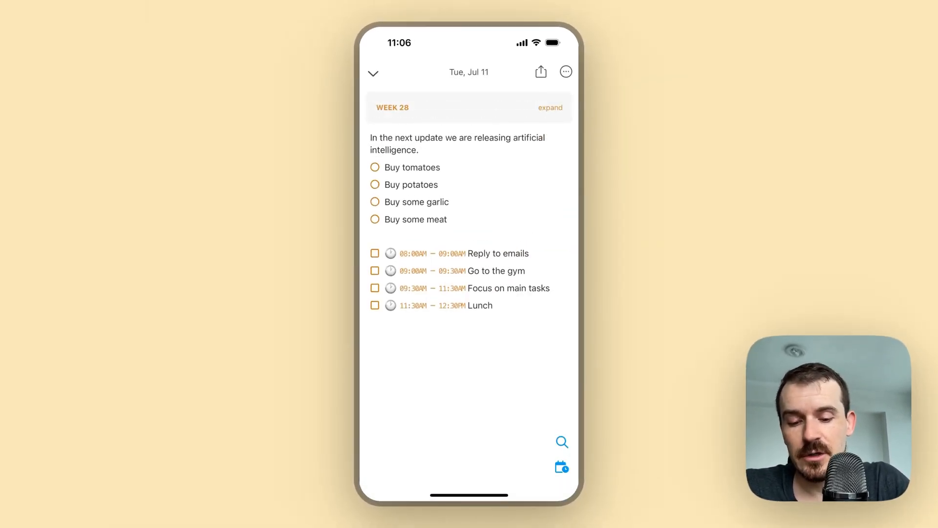
left_click(562, 467)
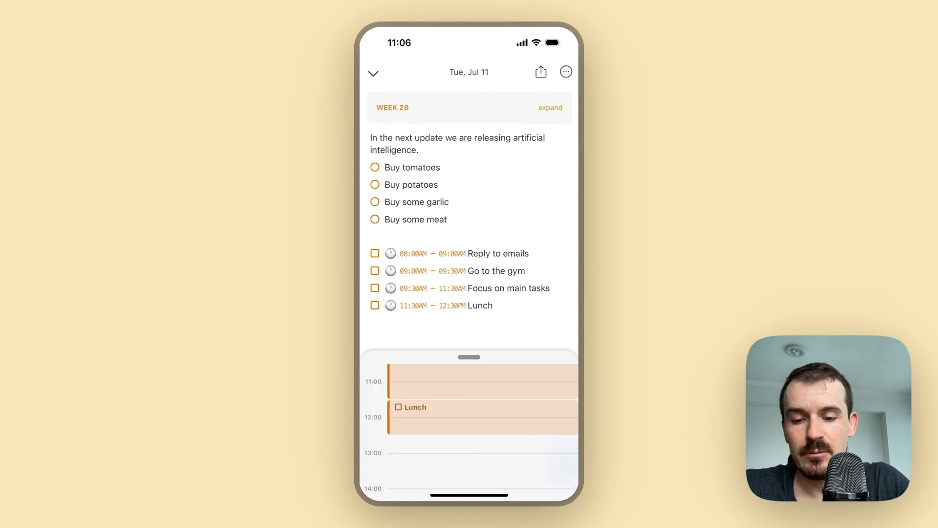
left_click_drag(470, 358, 471, 34)
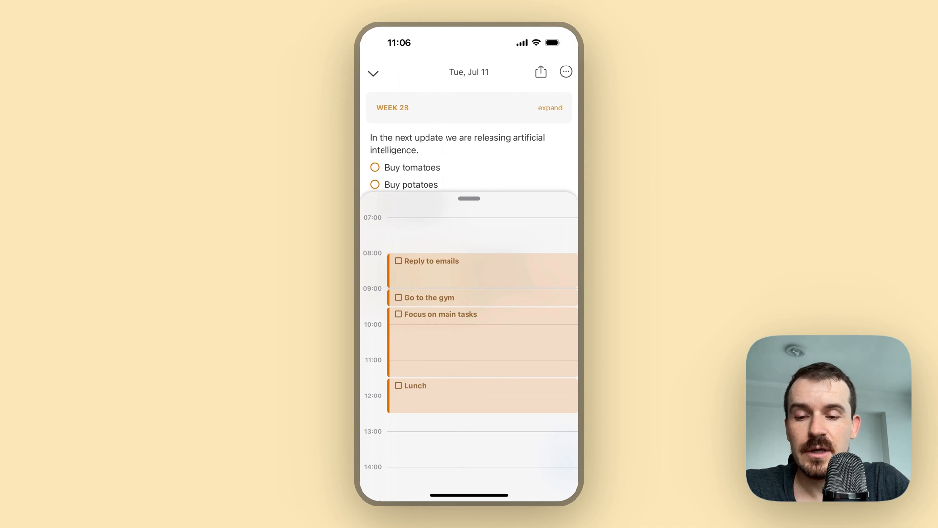
scroll("down", 3)
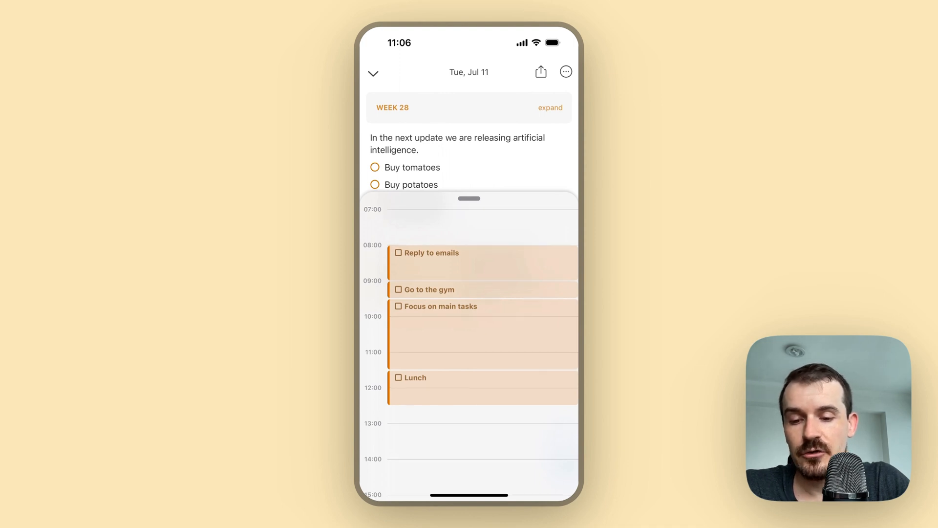
left_click_drag(469, 199, 469, 420)
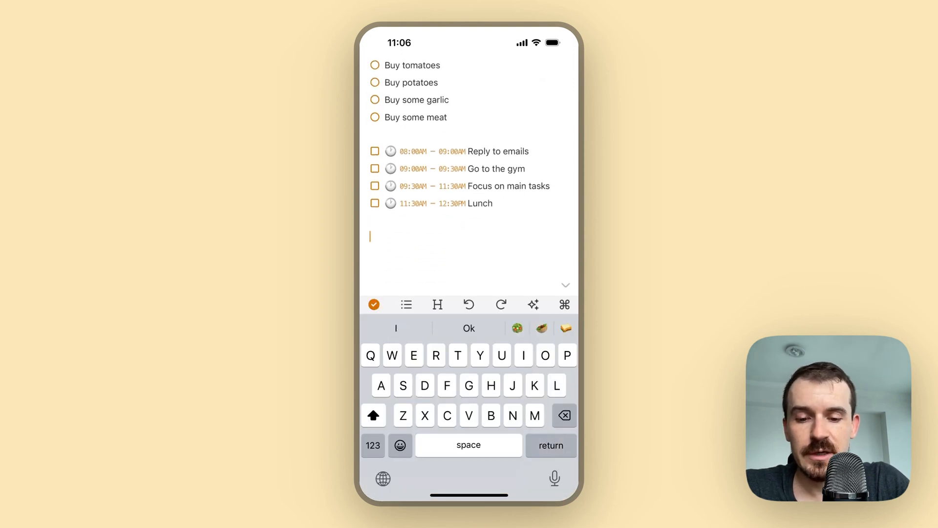
left_click(534, 305)
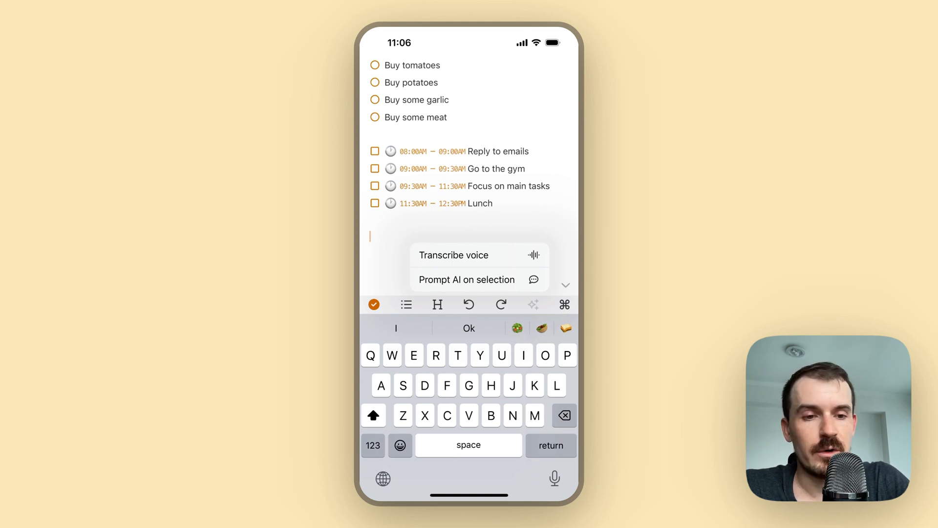
Show the sidebar with Search, Filters, Calendar Notes, Notes and Smart Folders
left_click(454, 255)
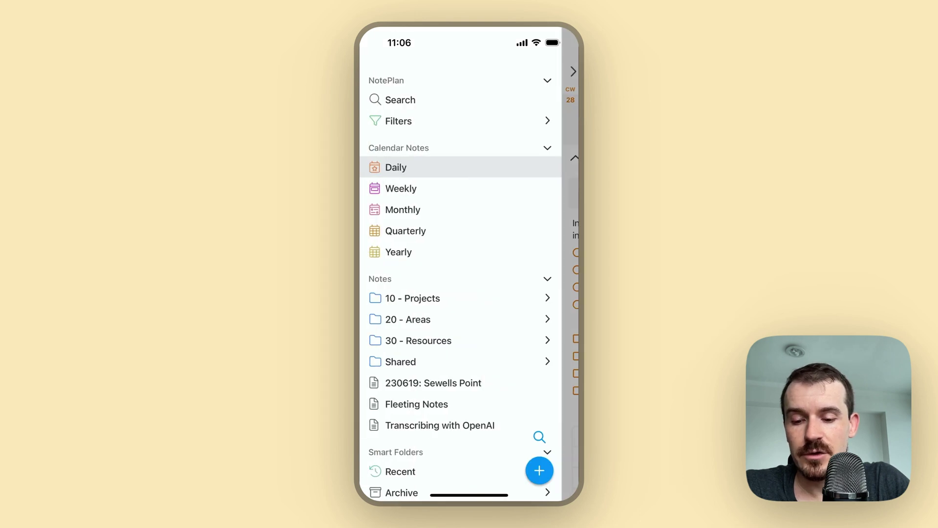
Review the OpenAI API Key setting under General preferences and dismiss its prompt
scroll("down", 3)
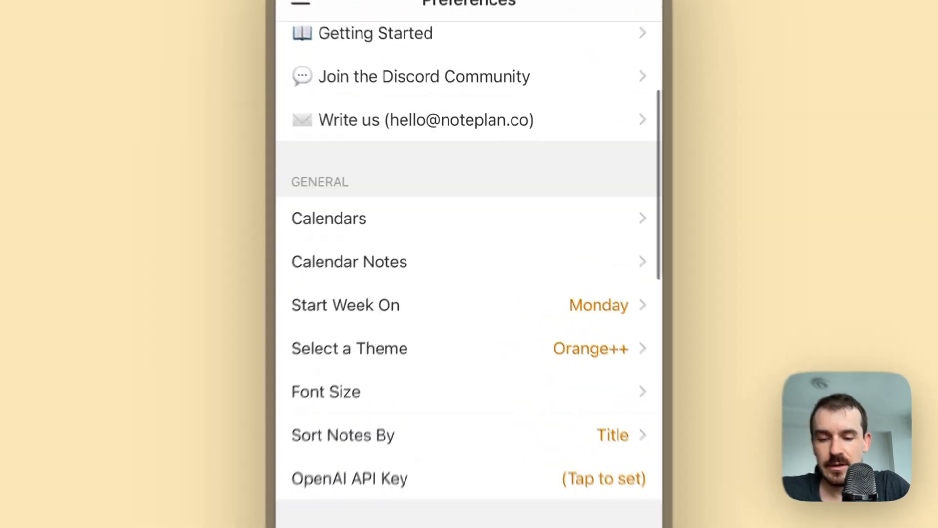
scroll("down", 3)
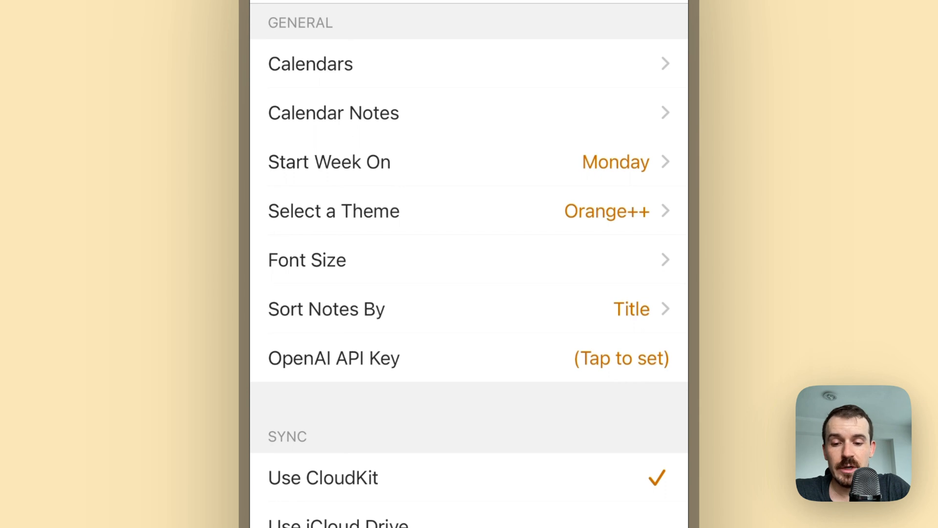
left_click(622, 357)
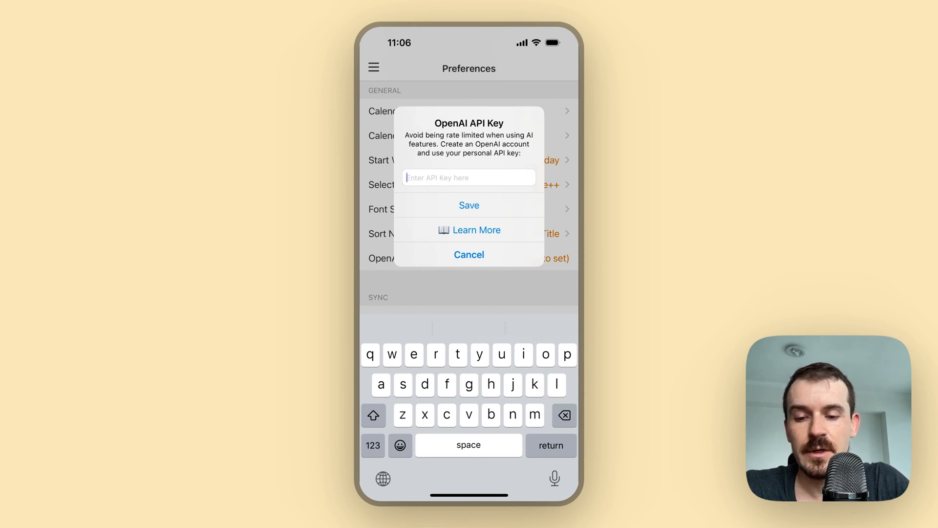
left_click(469, 254)
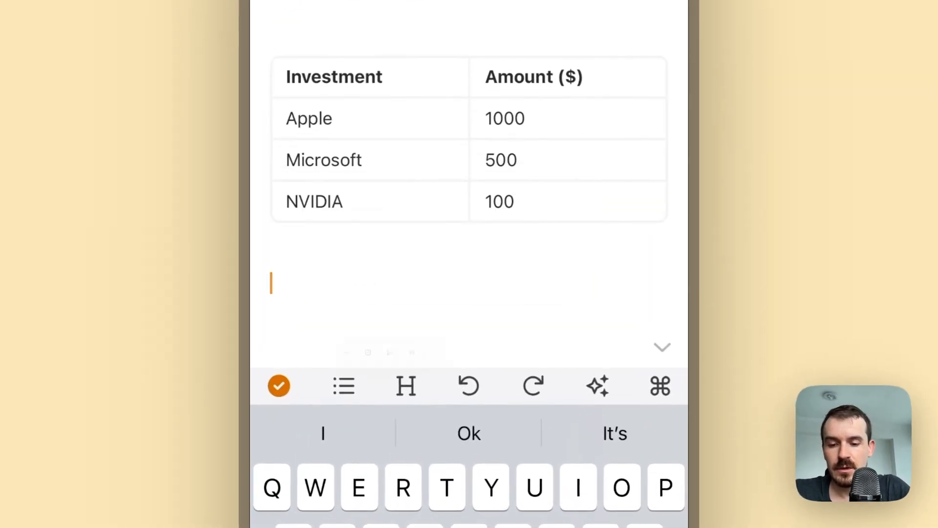
Add bullets 'Fixed crashing' and 'Implemented button' below the table and select both
left_click(343, 386)
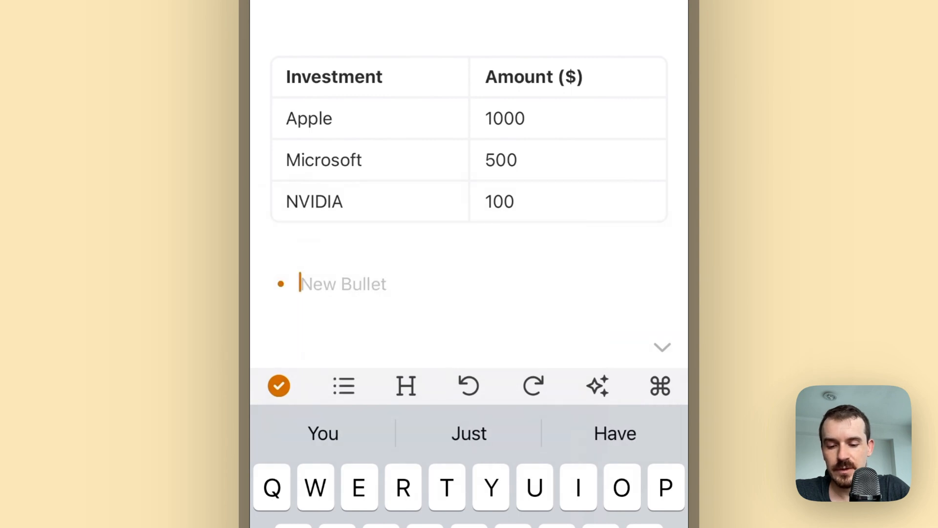
type("Fixed cra")
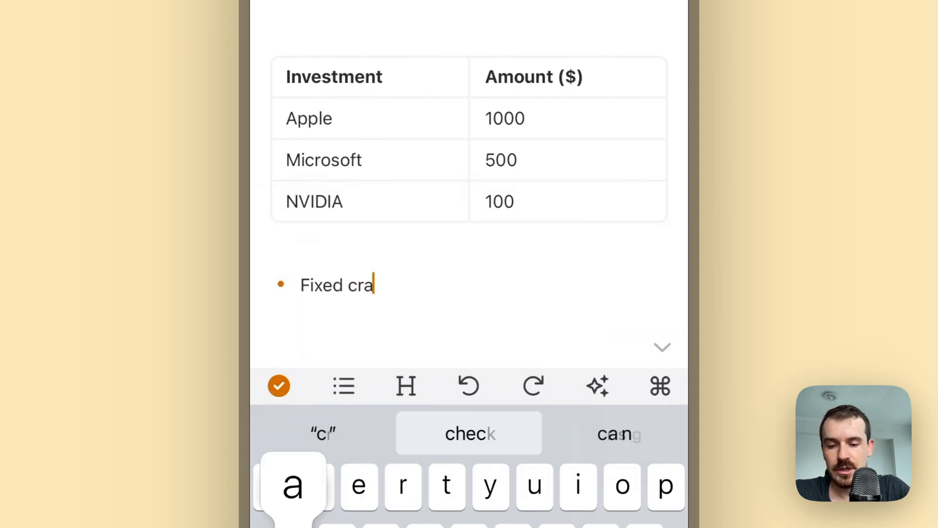
key("enter")
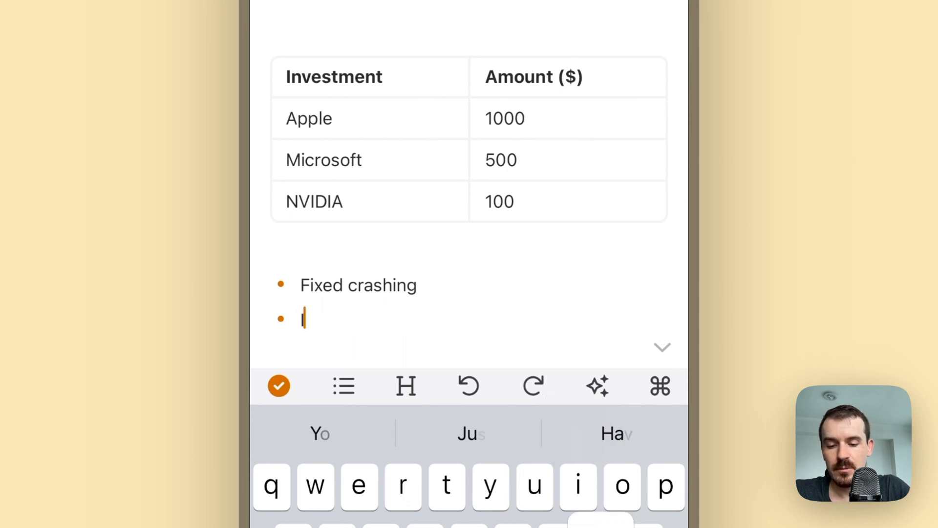
type("Implemented")
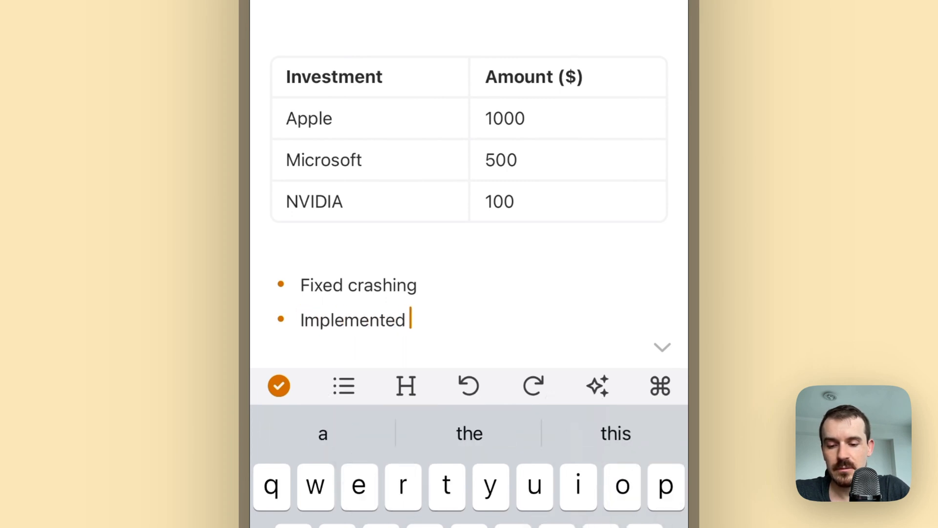
type("button")
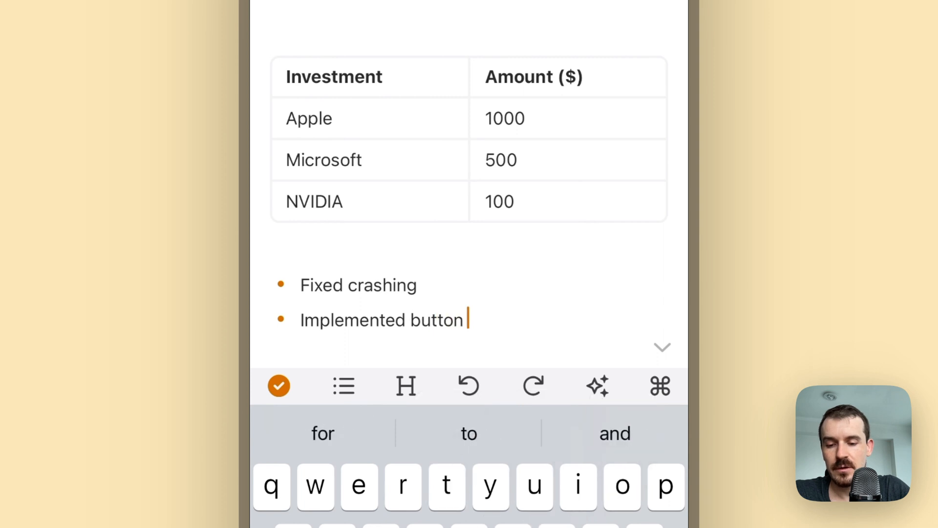
left_click_drag(303, 285, 470, 316)
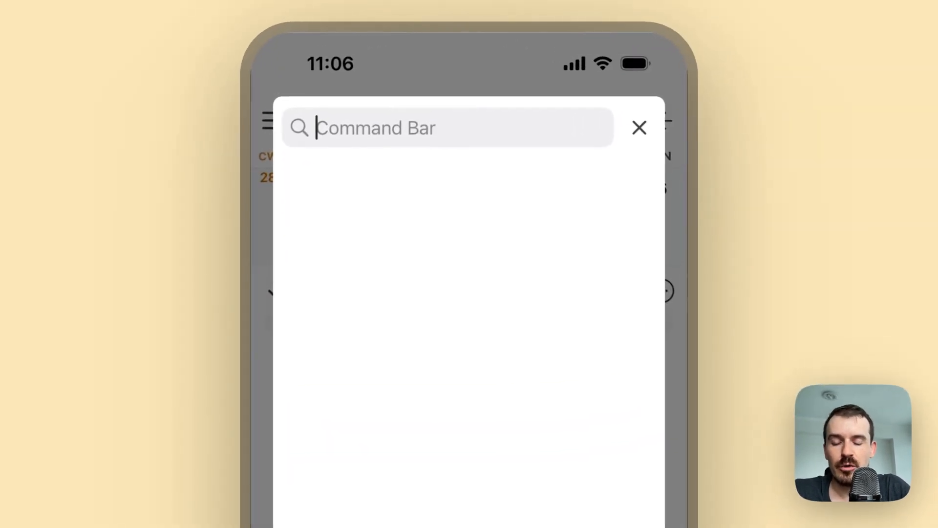
Run the AI prompt 'Translate into german', turning the bullets into 'Absturz behoben' and 'Knopf implementiert'
type("T")
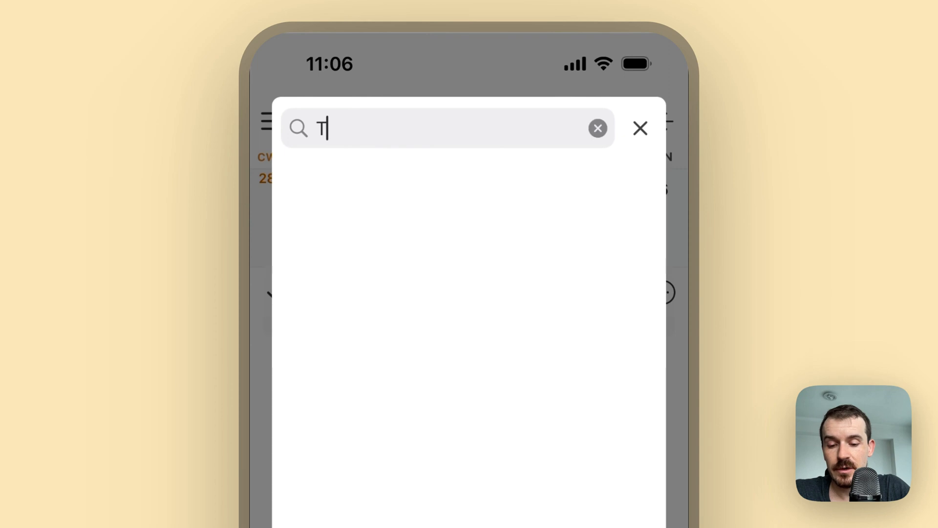
type("ranslate into german")
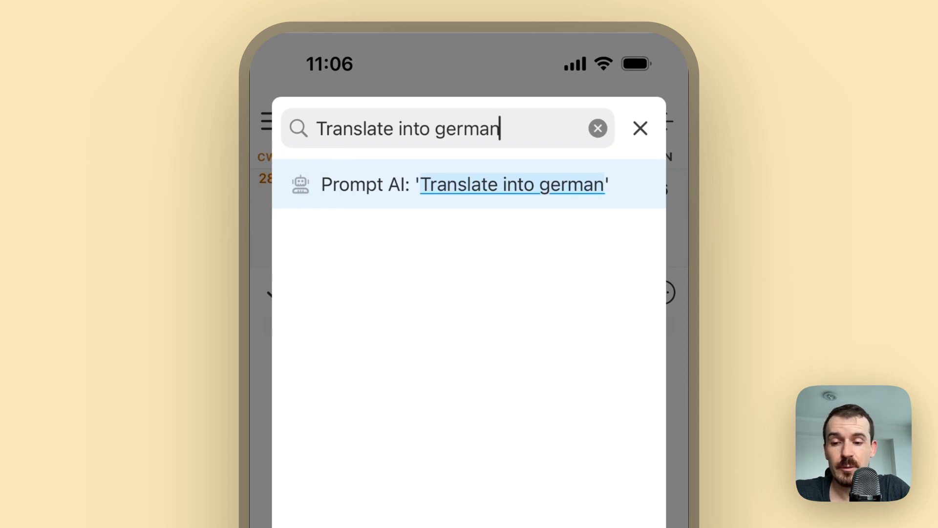
left_click(463, 183)
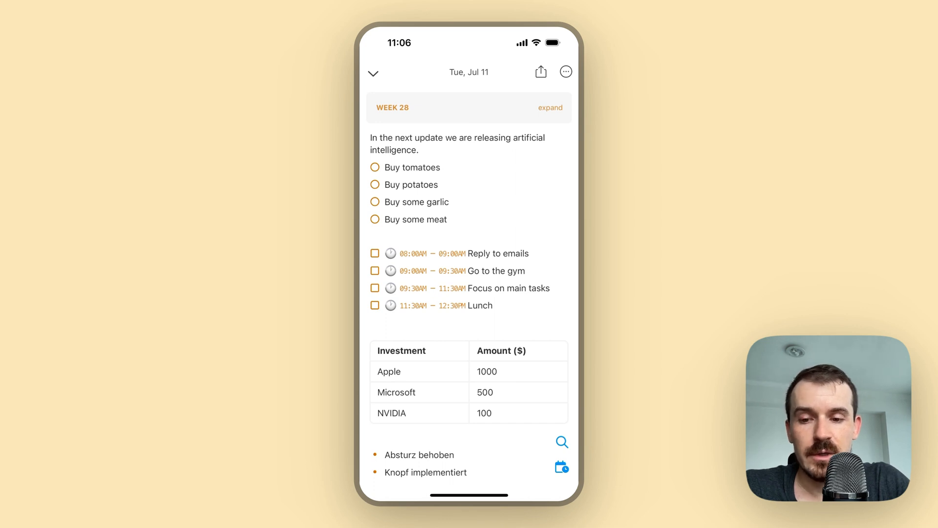
left_click(374, 73)
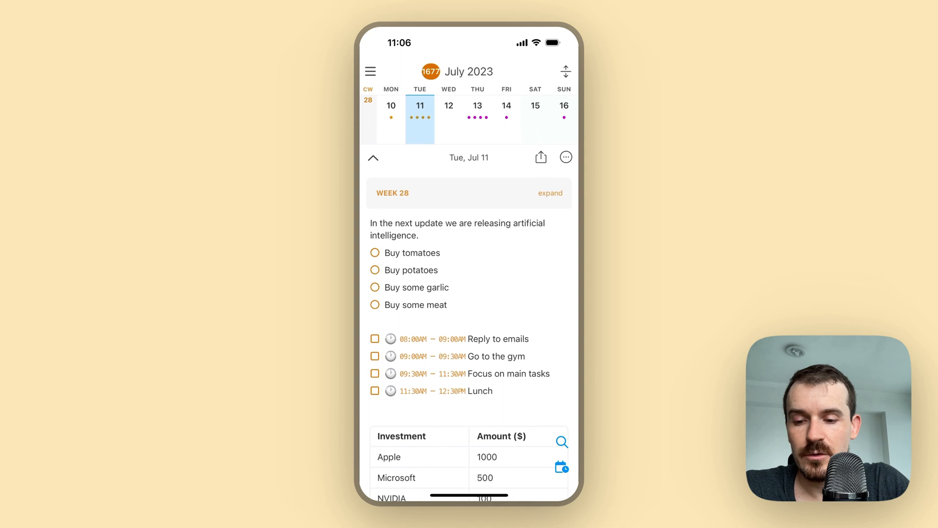